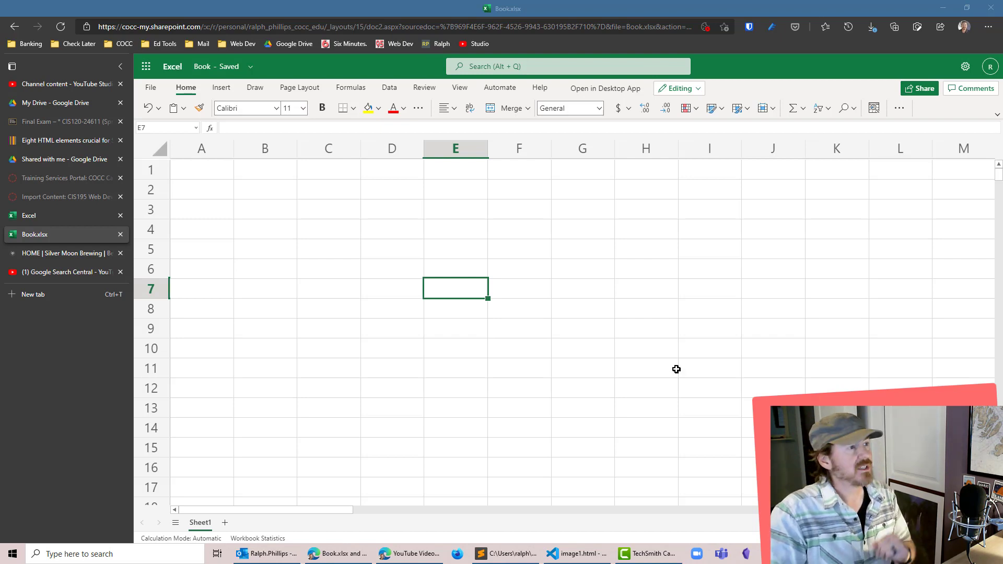
Step: Enter the mortgage term row: Mortgage, 30, years in A1:C1
left_click(265, 269)
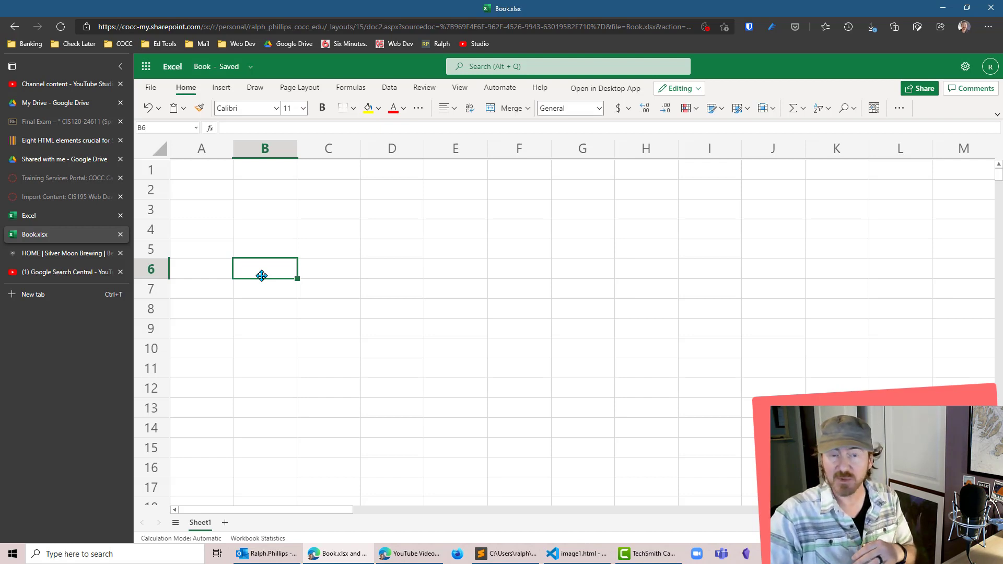
left_click(265, 229)
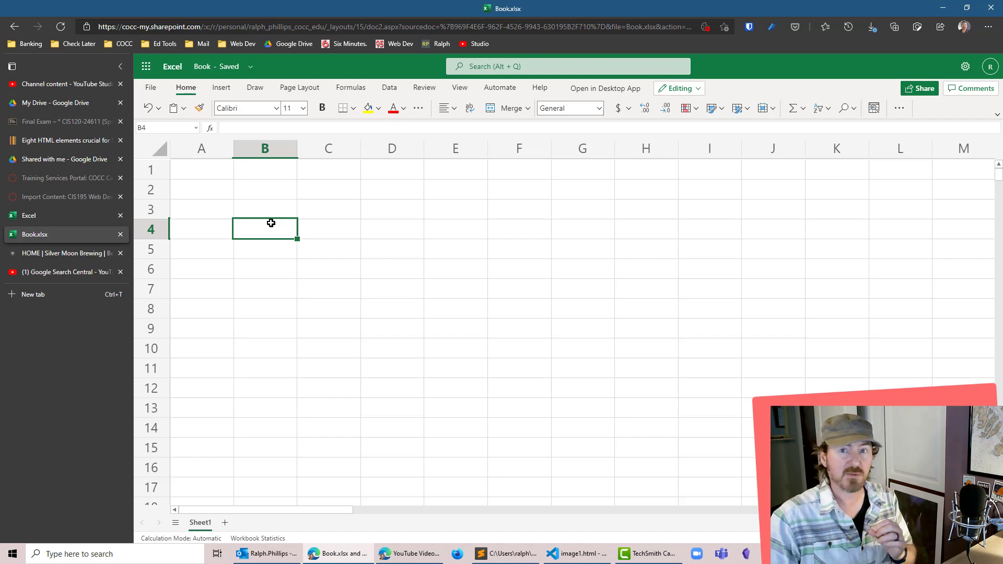
left_click(200, 169)
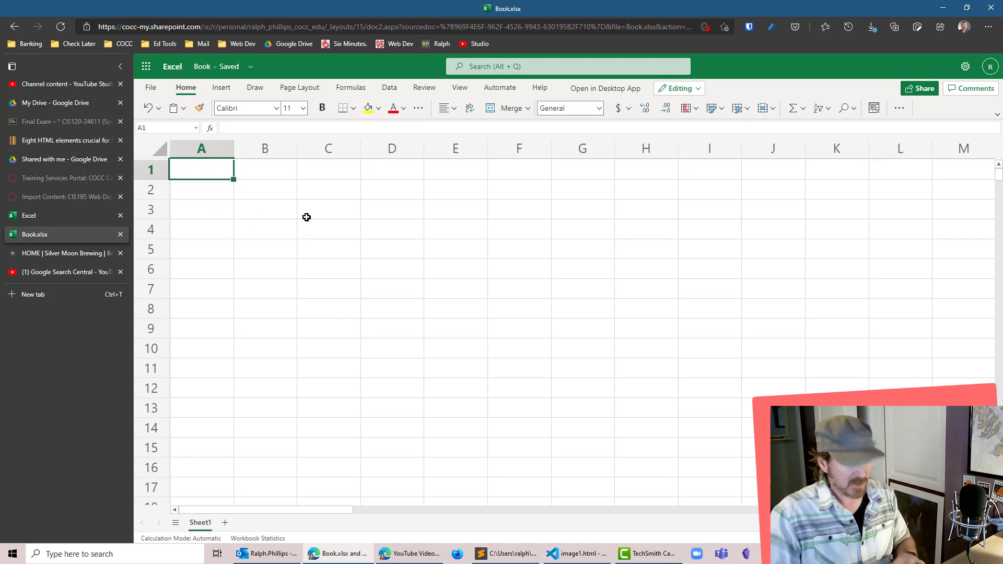
type("Mortgage")
left_click(328, 169)
type("years")
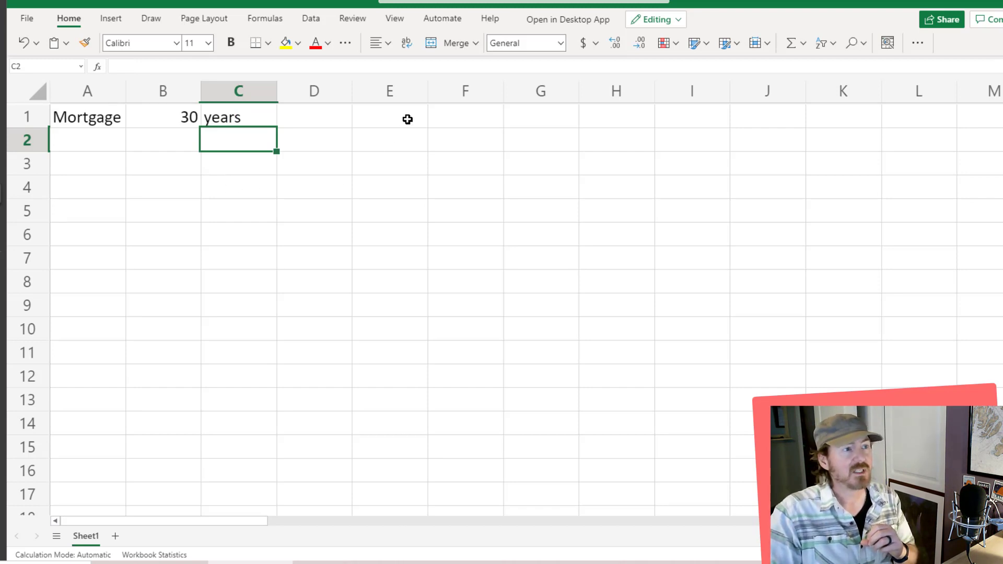
Step: Start a Payment # column in E with header and values 1 and 2
left_click(389, 115)
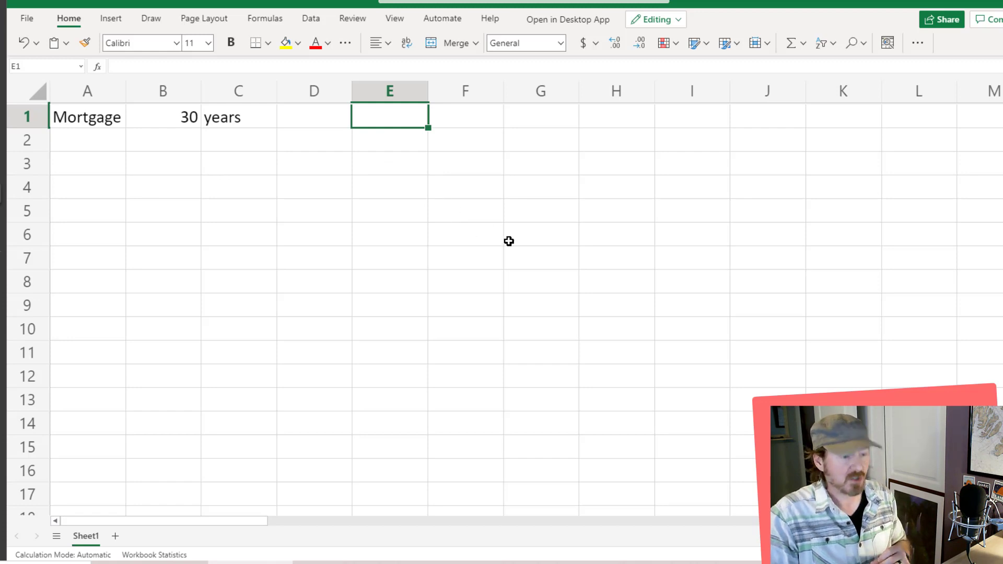
type("Payme")
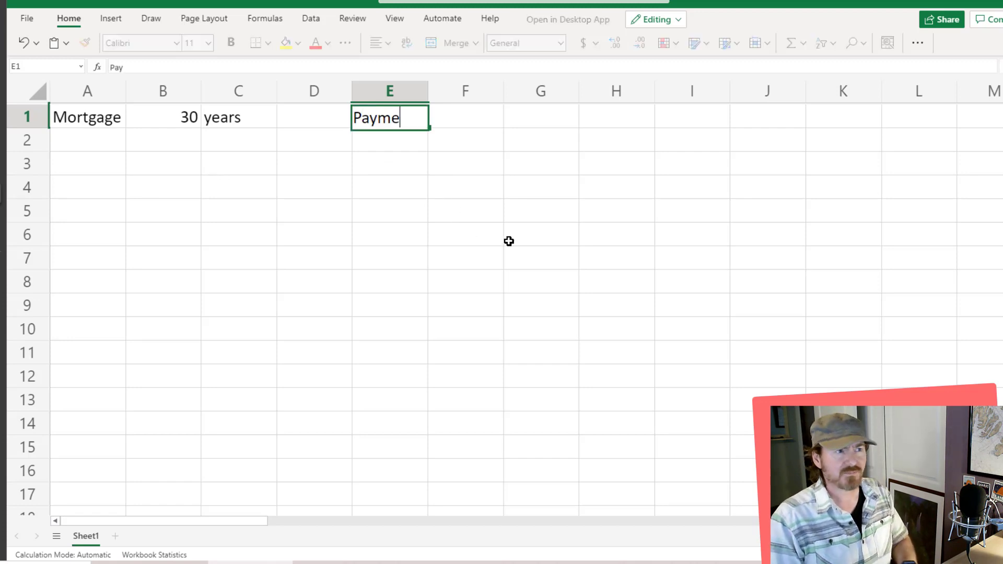
key("enter")
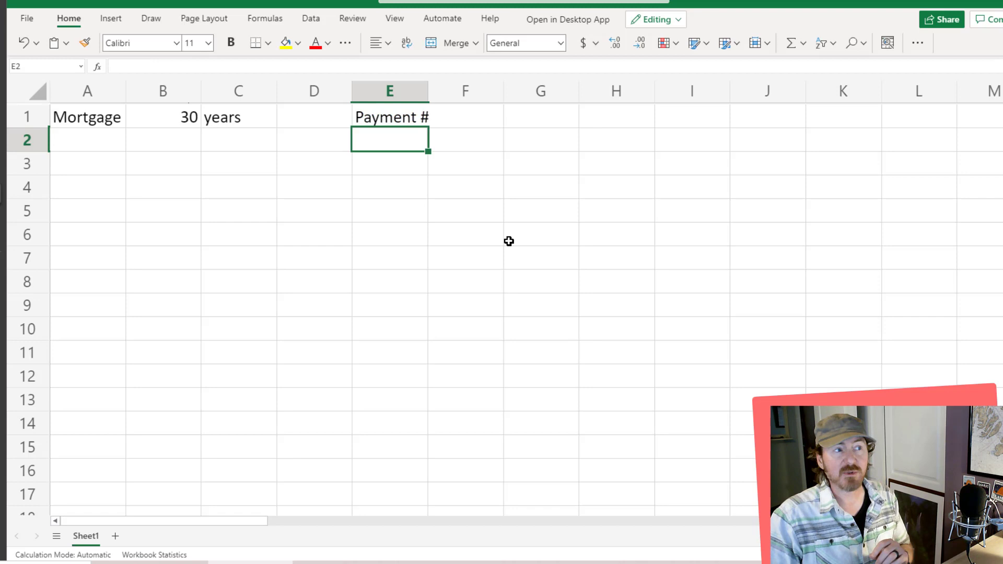
type("2")
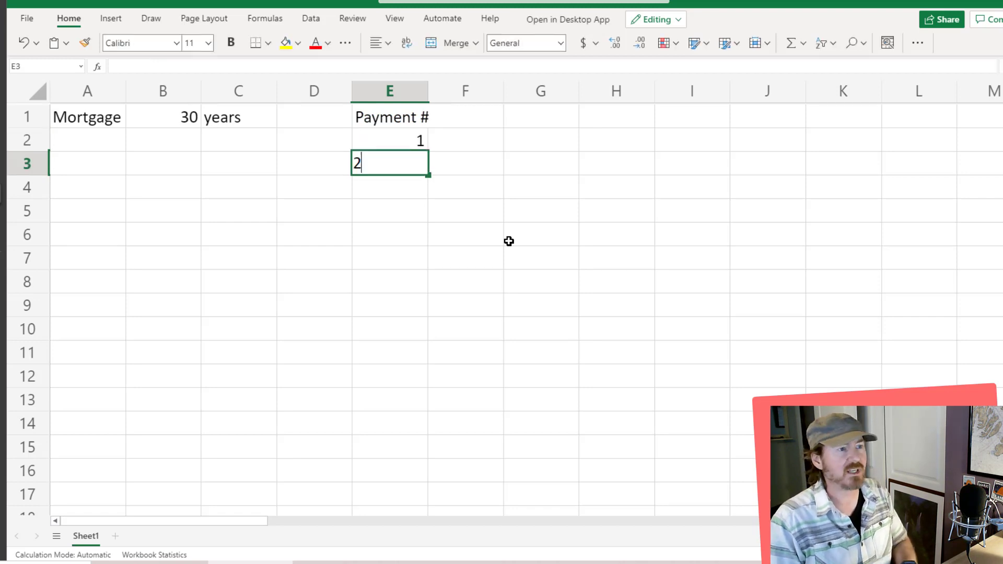
key("enter")
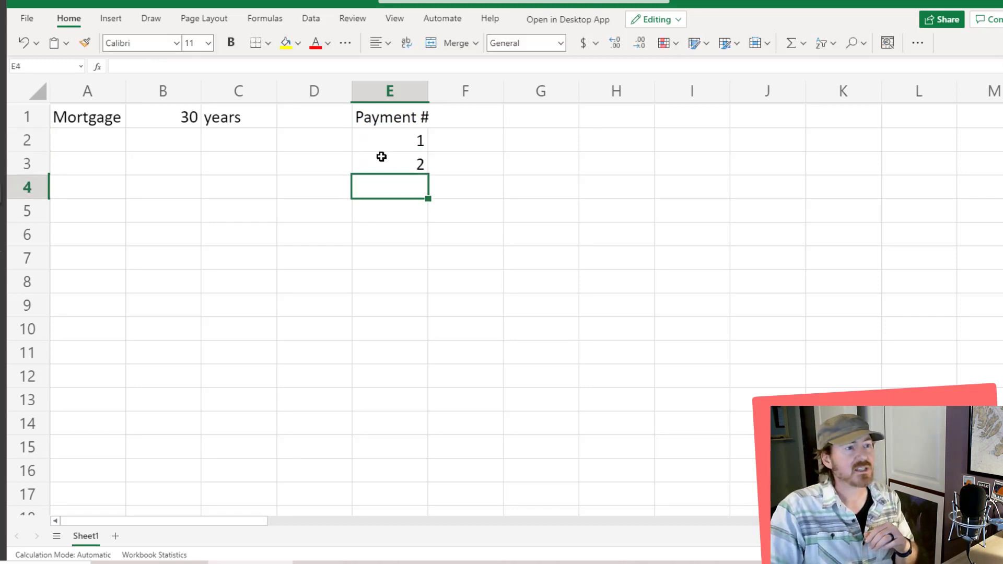
Step: Auto-fill E2:E3 down to about row 361 with consecutive payment numbers
left_click_drag(389, 140, 390, 164)
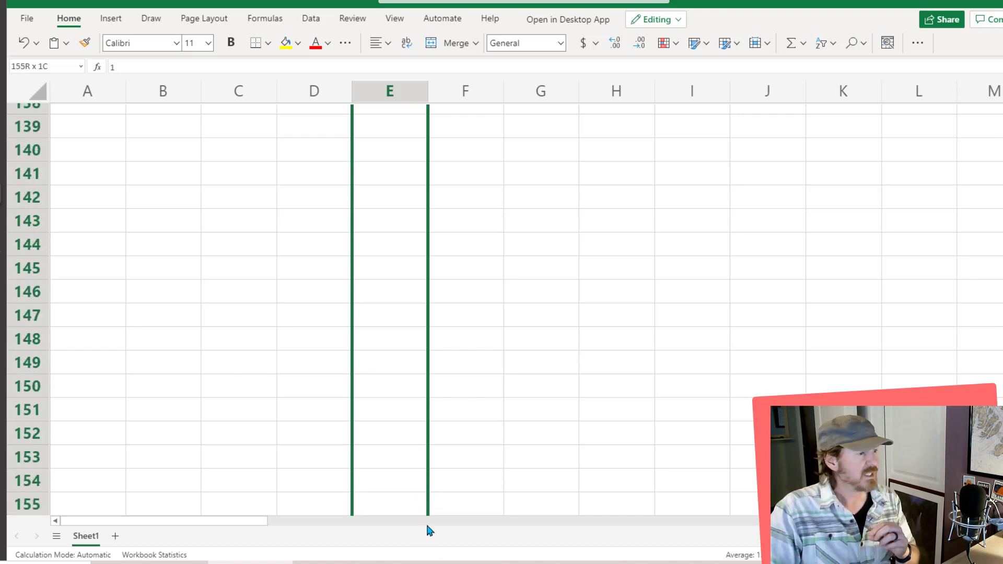
scroll("down", 3)
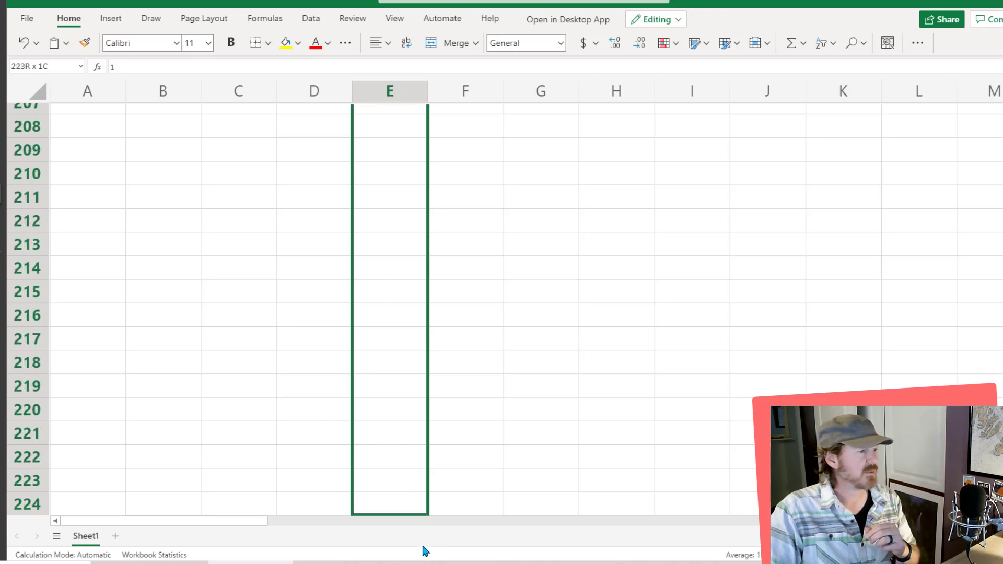
scroll("down", 3)
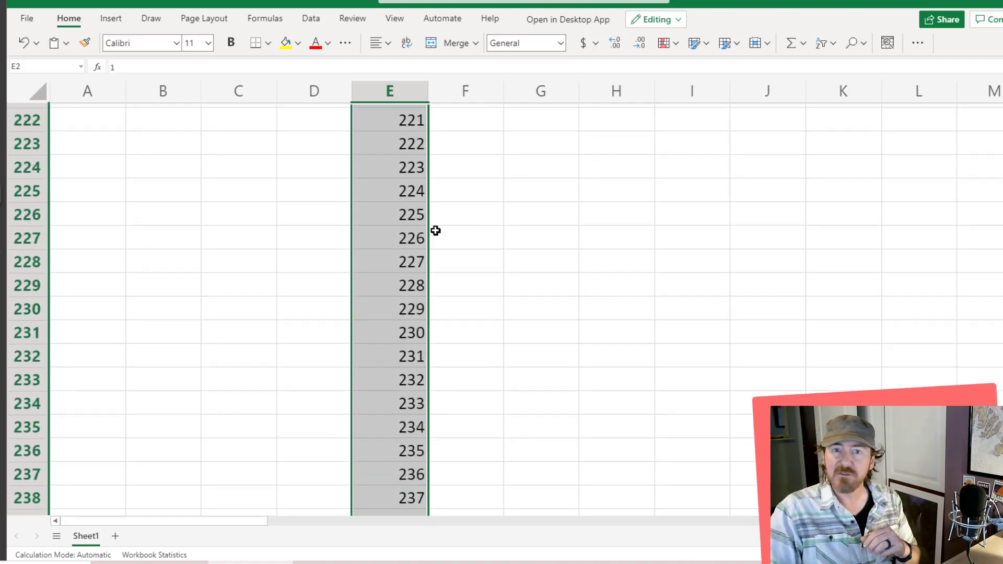
scroll("up", 3)
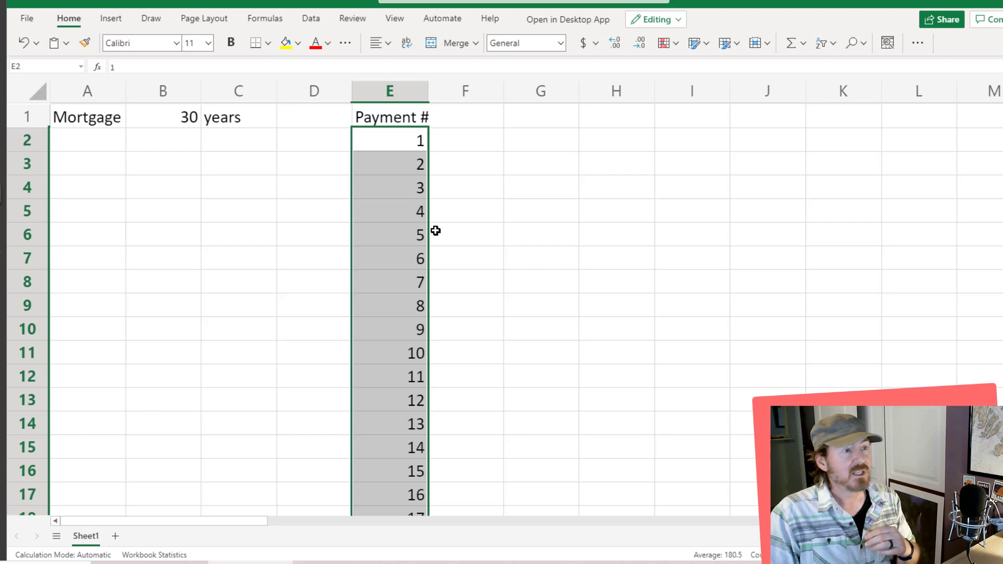
mouse_move(481, 258)
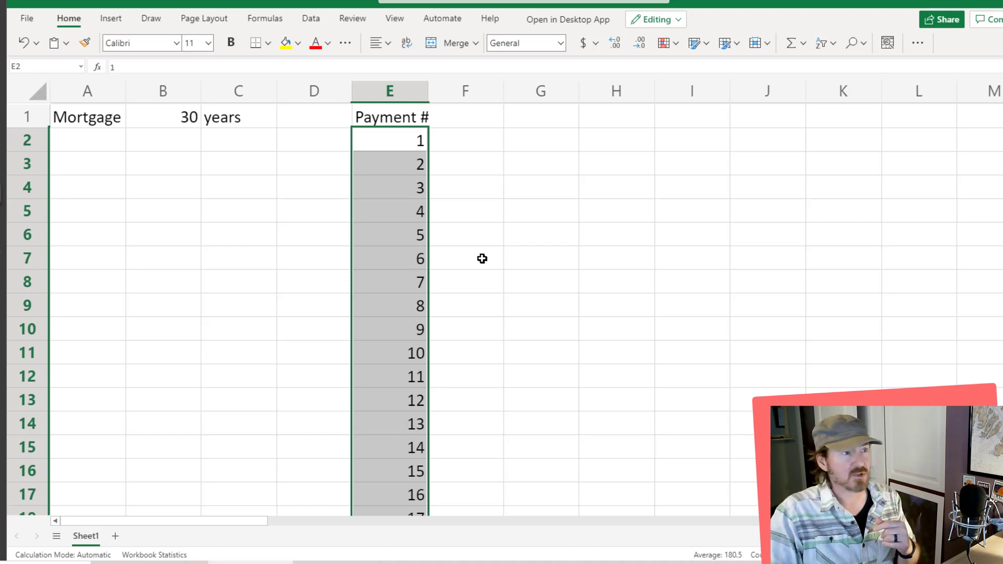
mouse_move(451, 258)
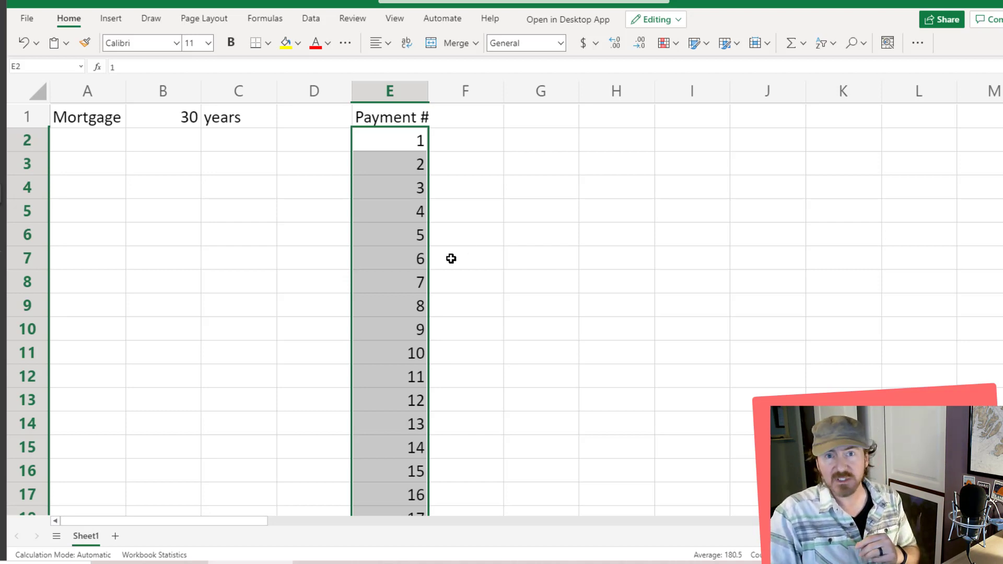
mouse_move(515, 128)
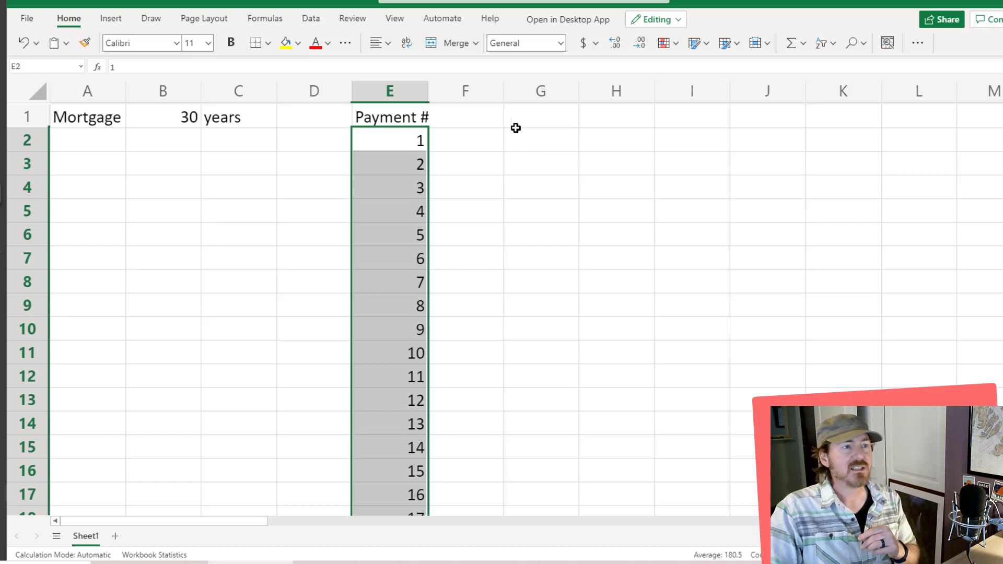
Step: Add a Payment # column in G spilled by =SEQUENCE(B1*12)
type("Payment #")
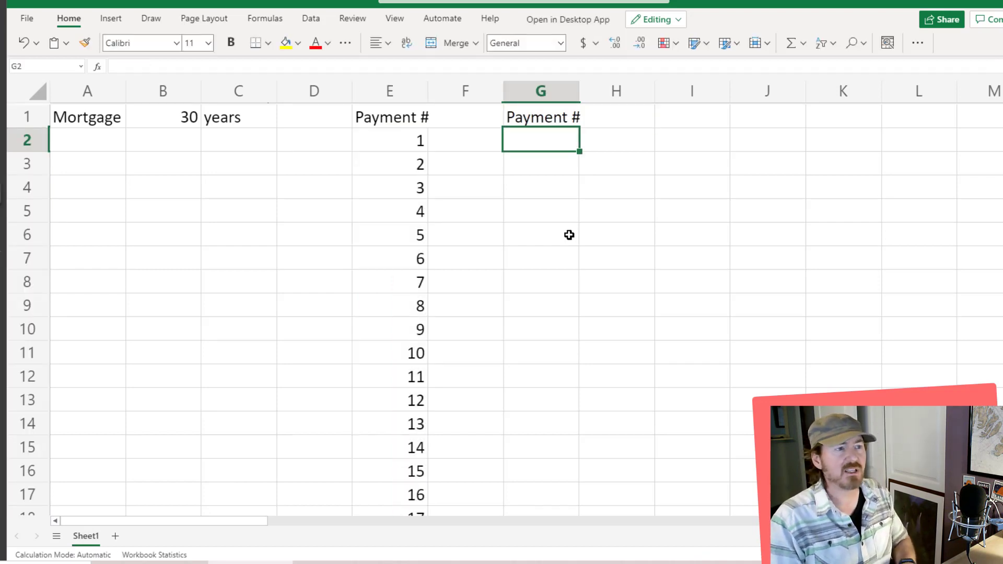
type("=se")
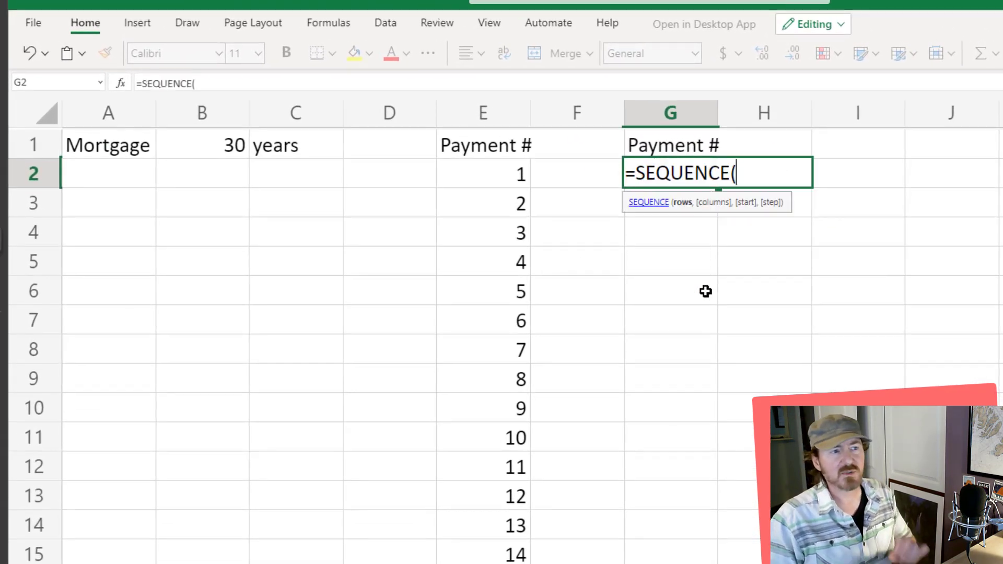
mouse_move(723, 274)
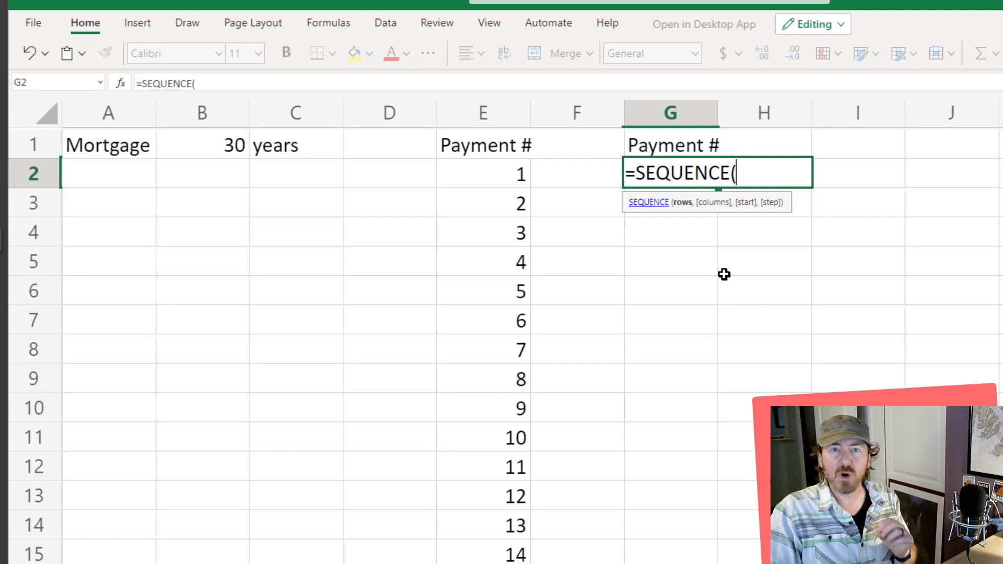
mouse_move(687, 220)
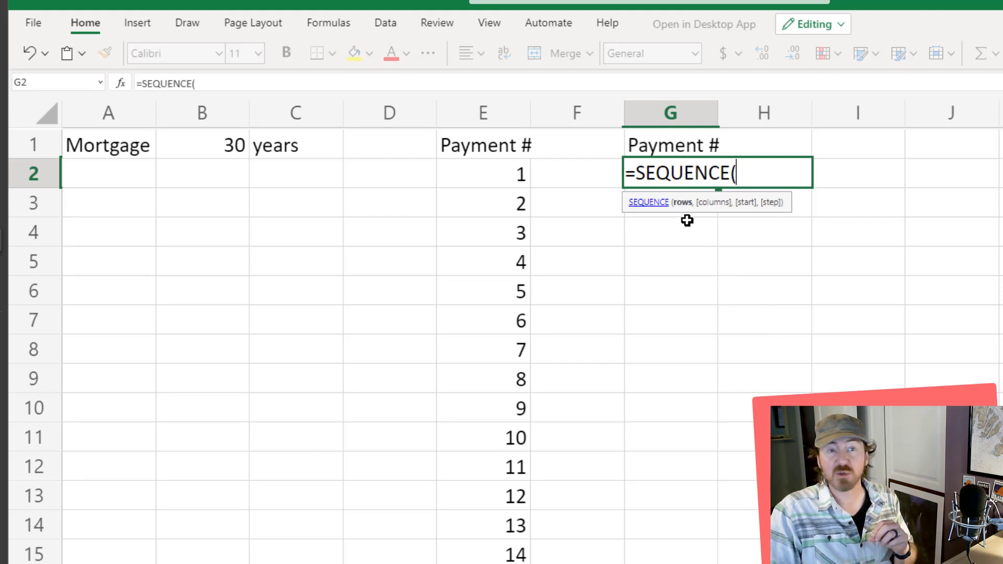
mouse_move(726, 222)
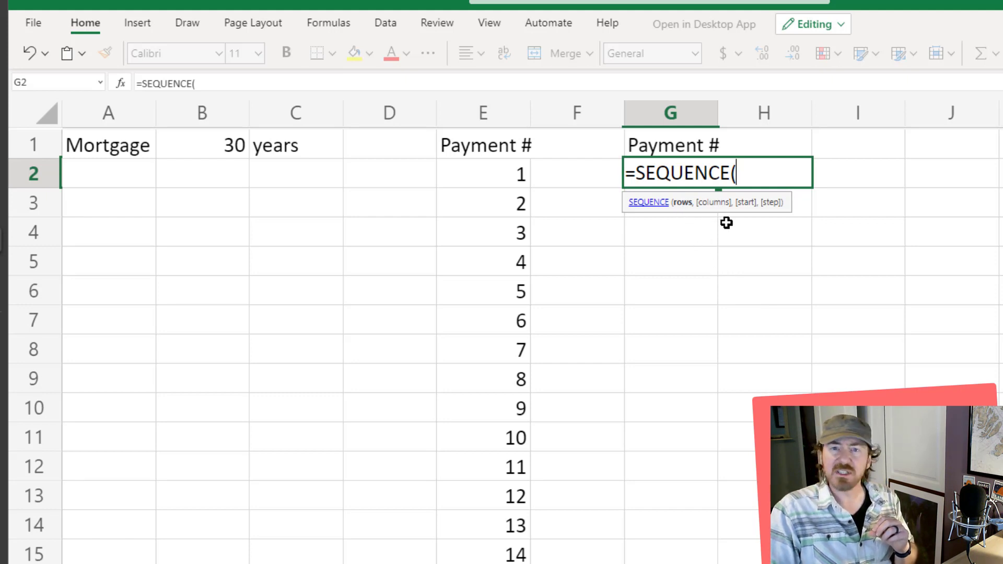
mouse_move(742, 225)
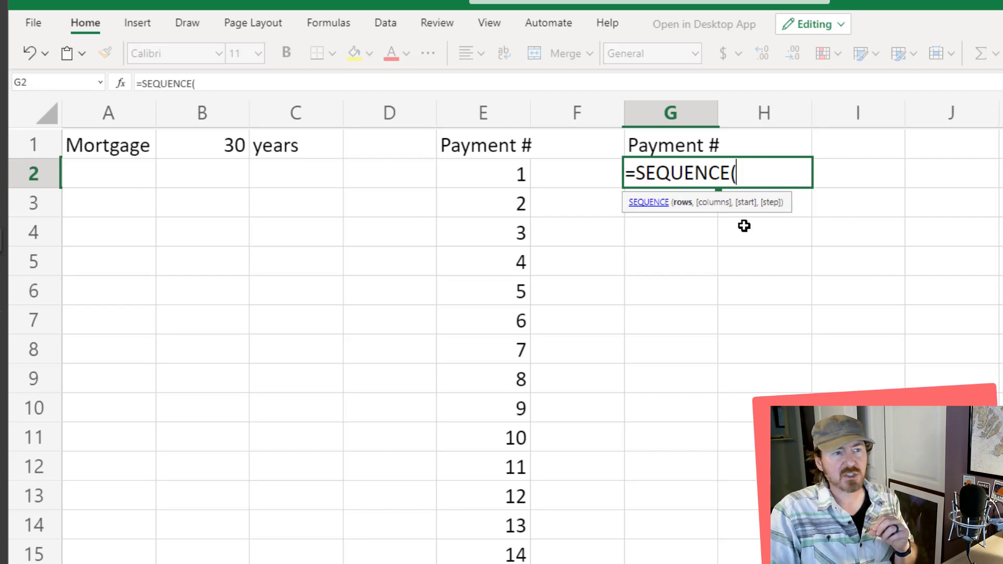
mouse_move(790, 237)
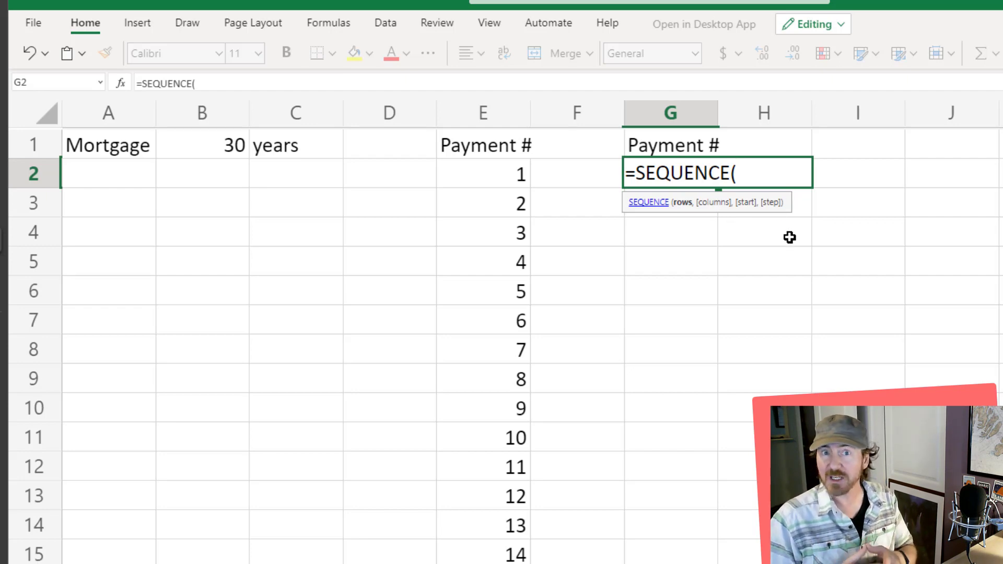
mouse_move(761, 229)
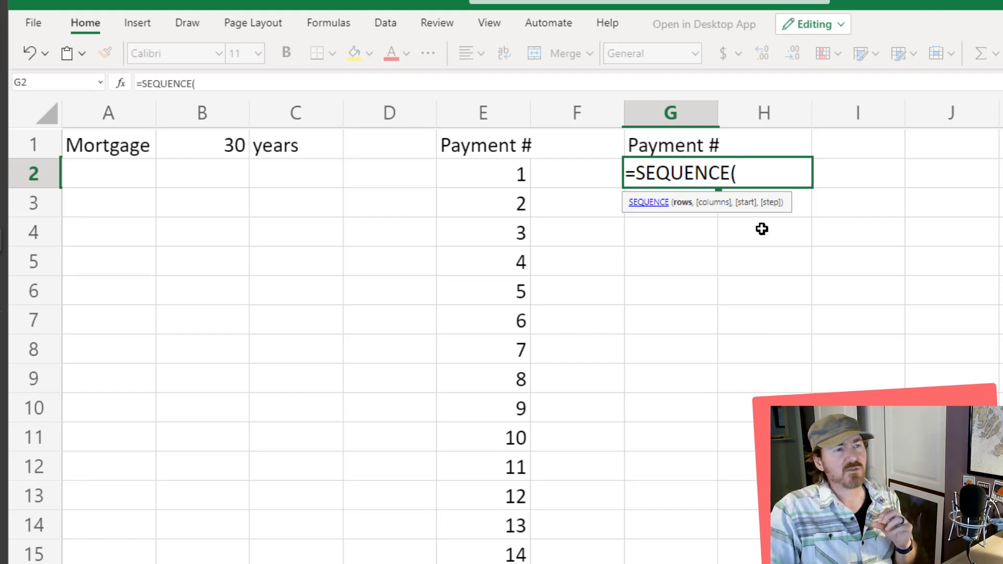
left_click(201, 145)
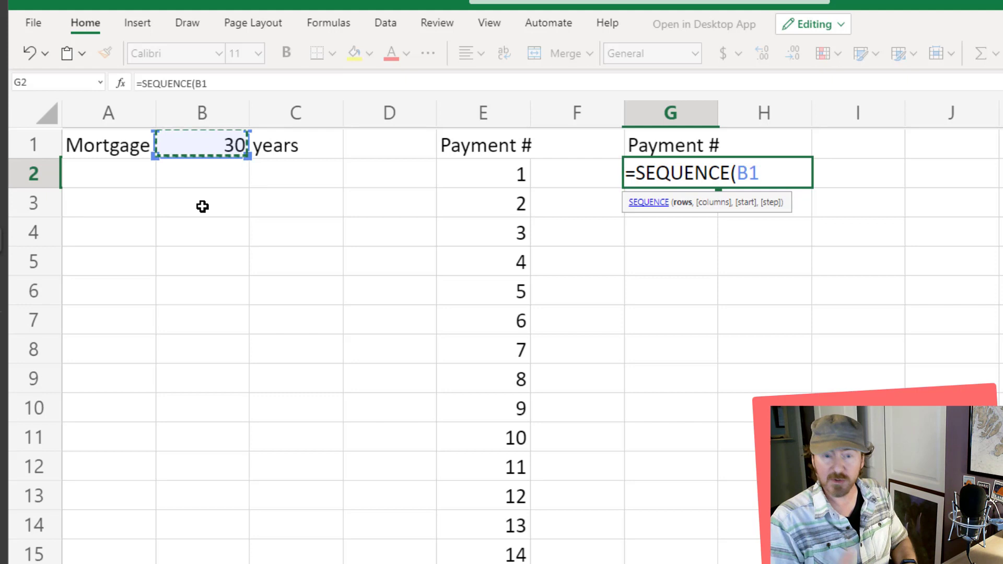
type("*12")
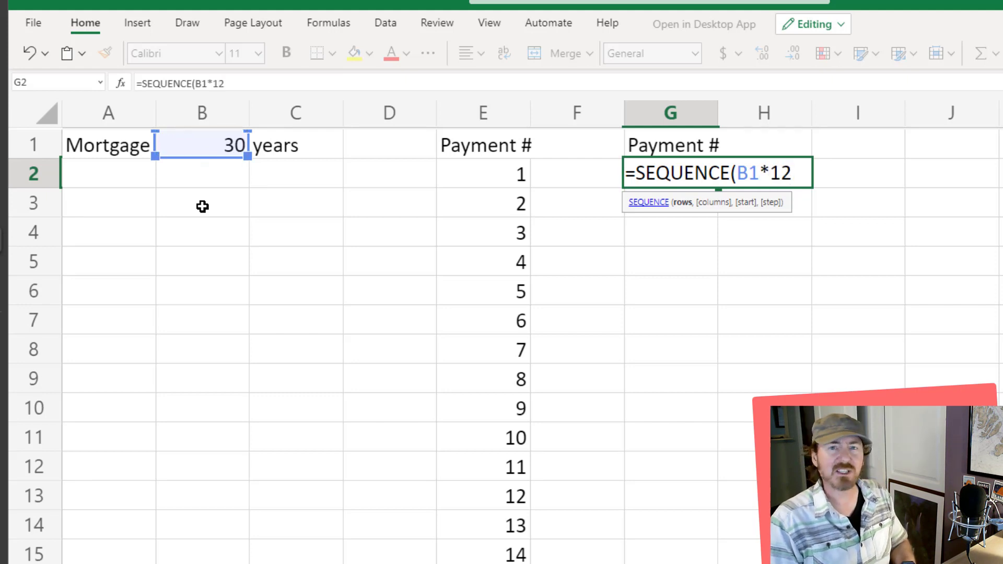
type(")")
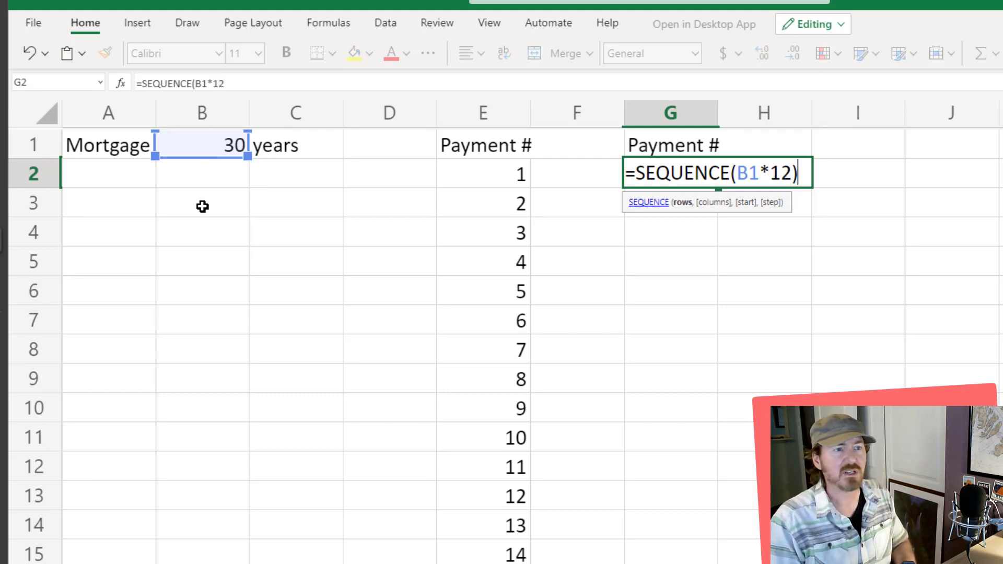
key("Enter")
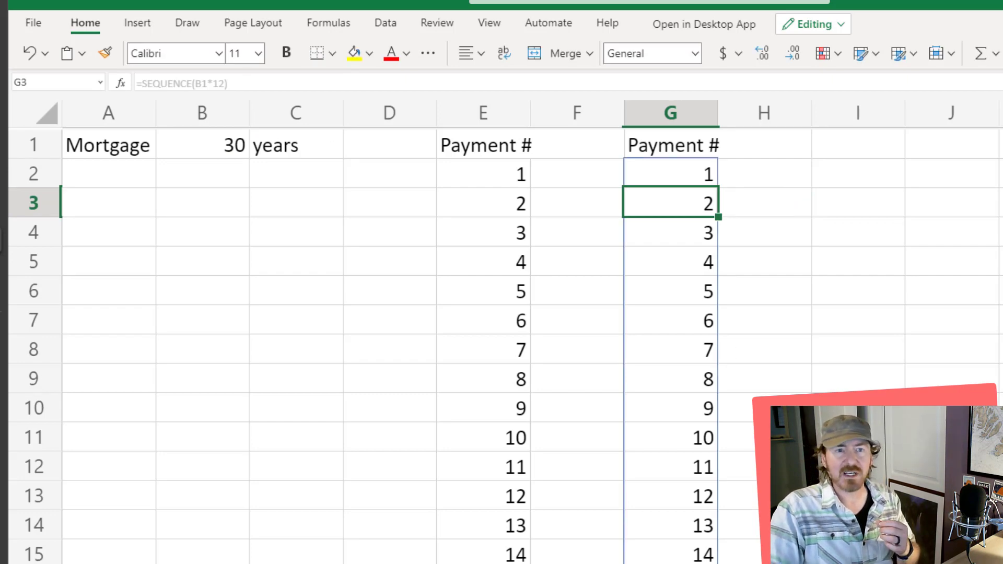
scroll("down", 3)
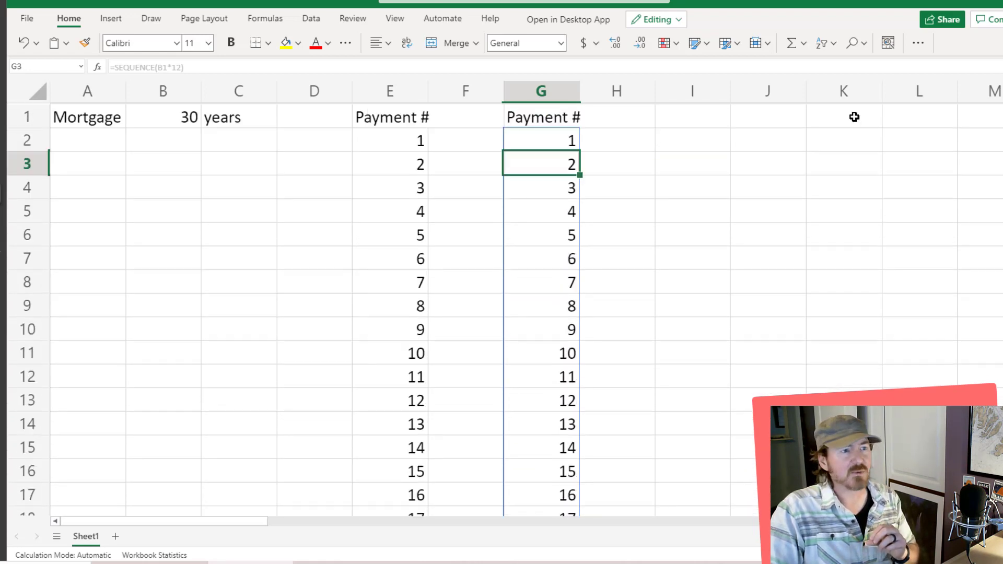
Step: Change the term in B1 to 15 so column G ends at payment 180
left_click(162, 116)
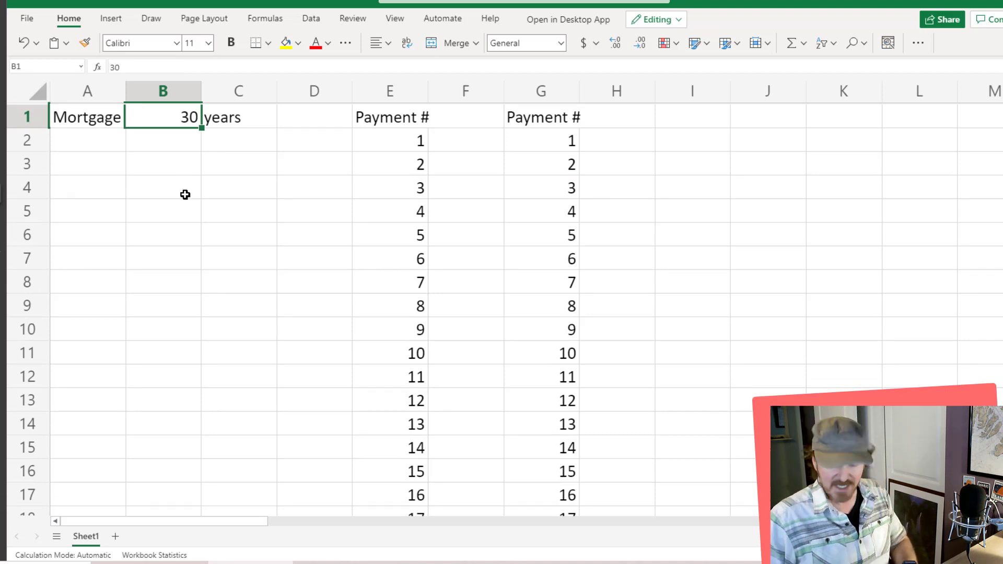
type("15")
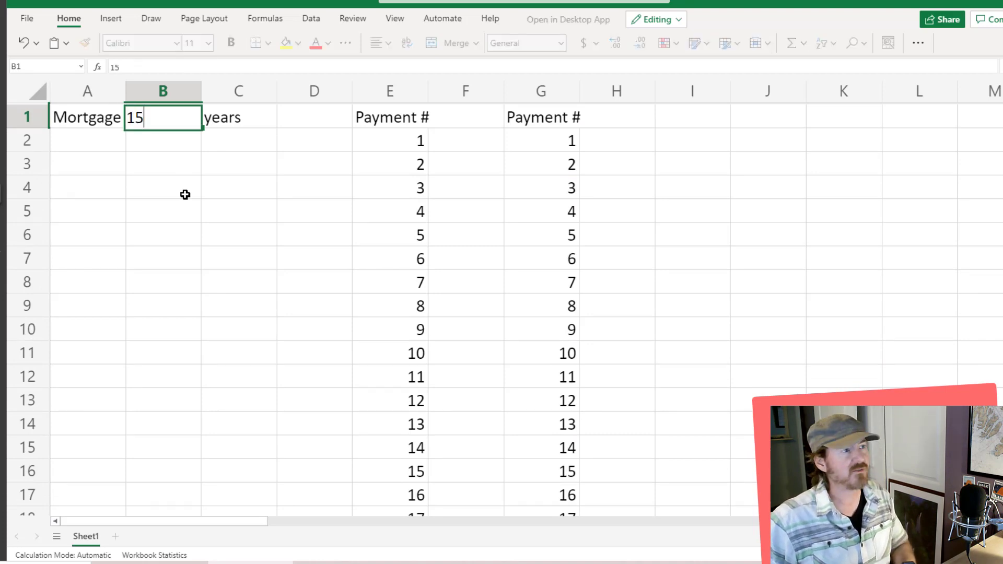
key("Enter")
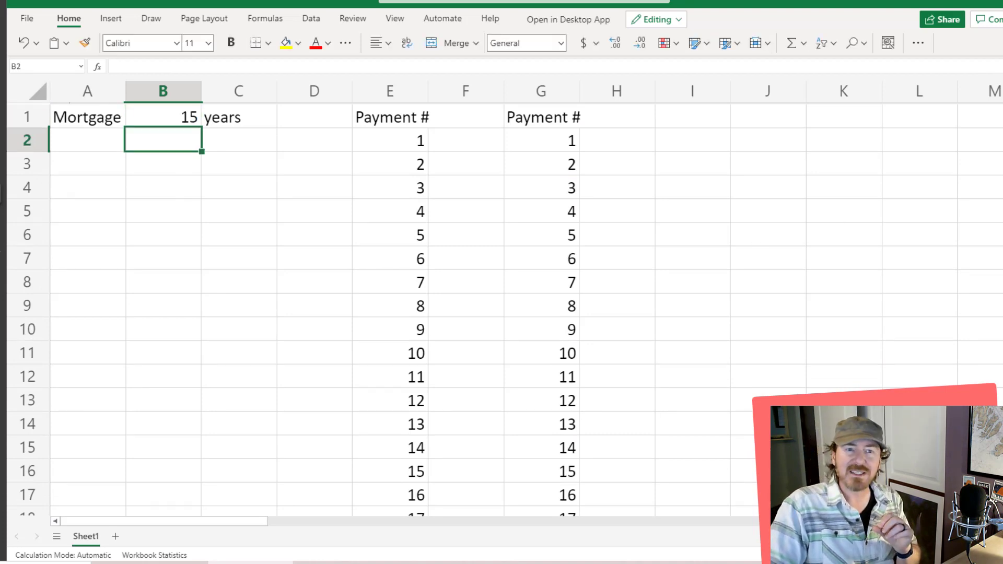
scroll("down", 3)
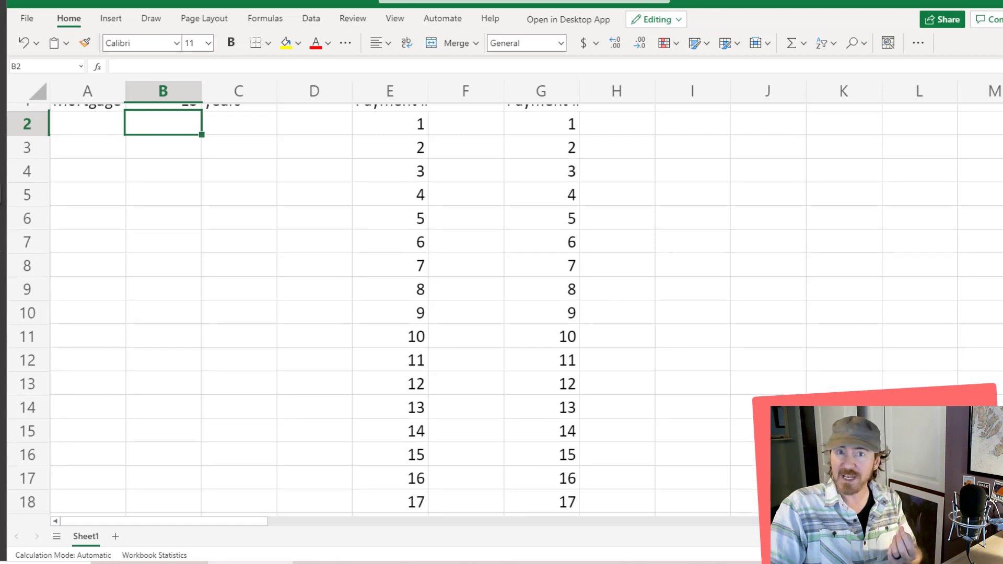
scroll("down", 3)
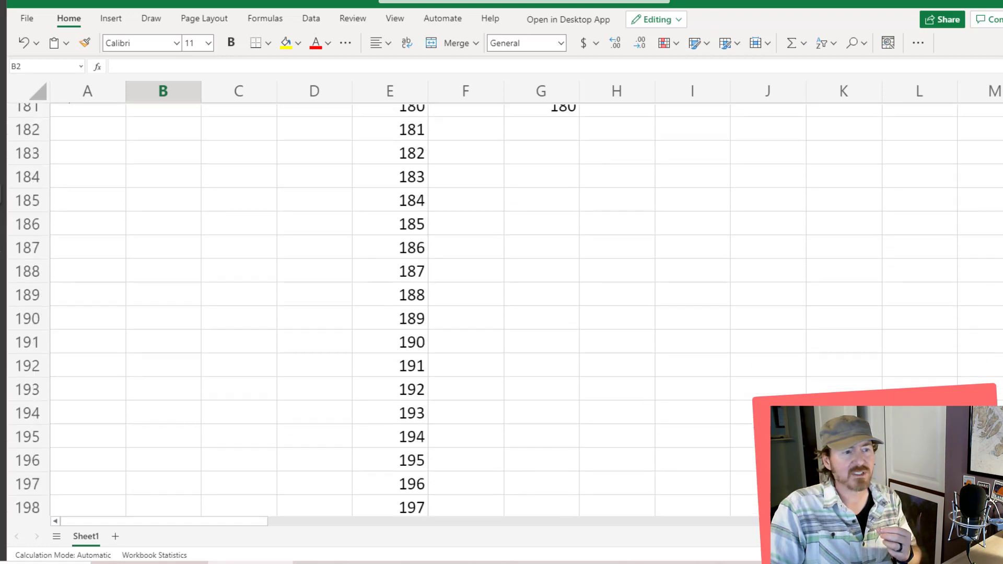
left_click(540, 357)
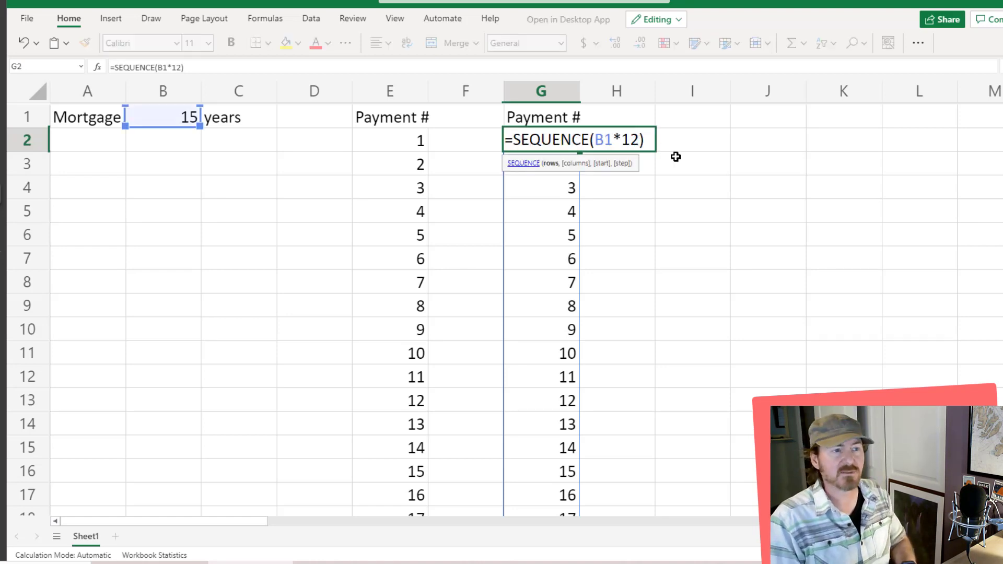
Step: Edit G2 to =SEQUENCE(B1*12,,,3) so the column counts 1, 4, 7… to 538
type(",")
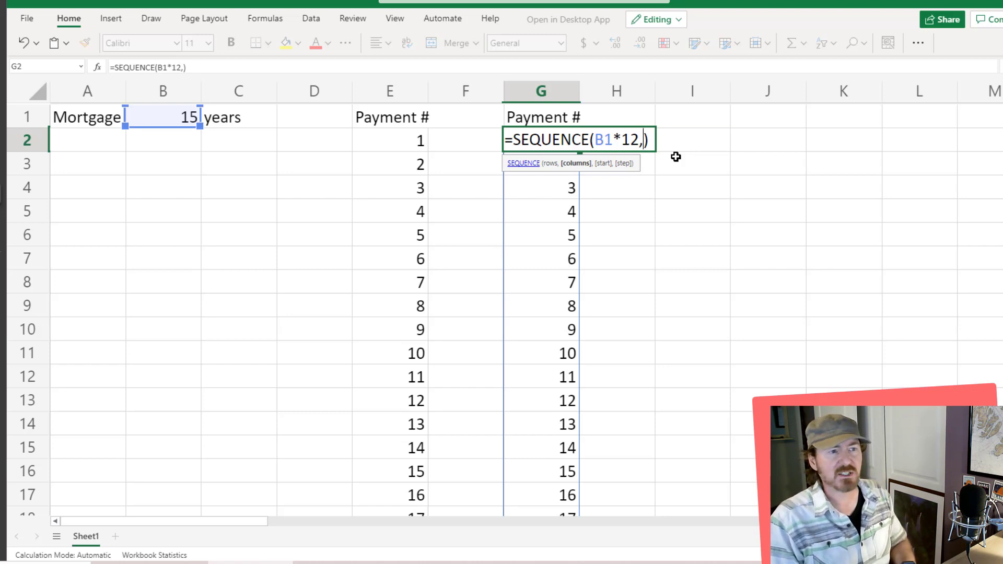
type(",")
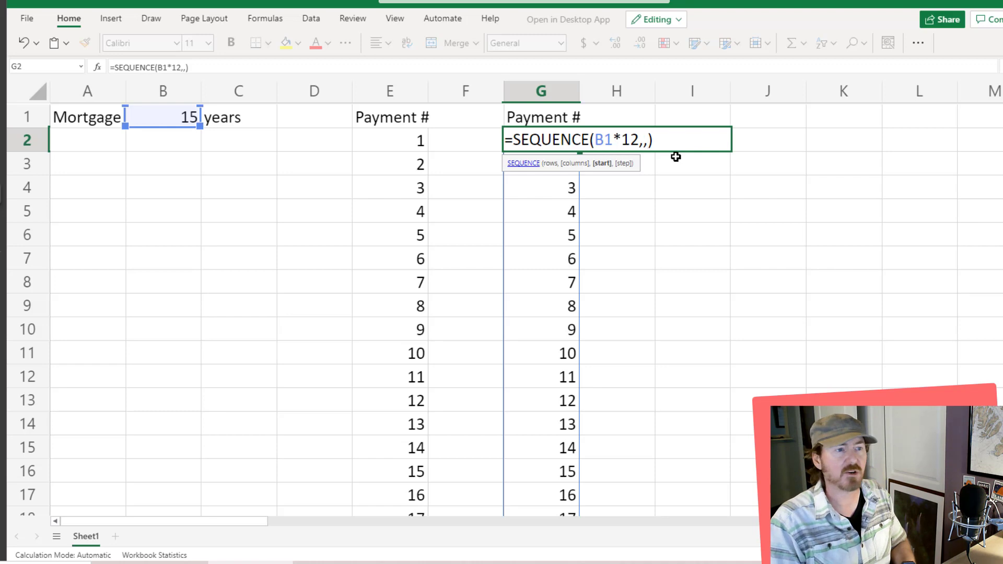
type(",")
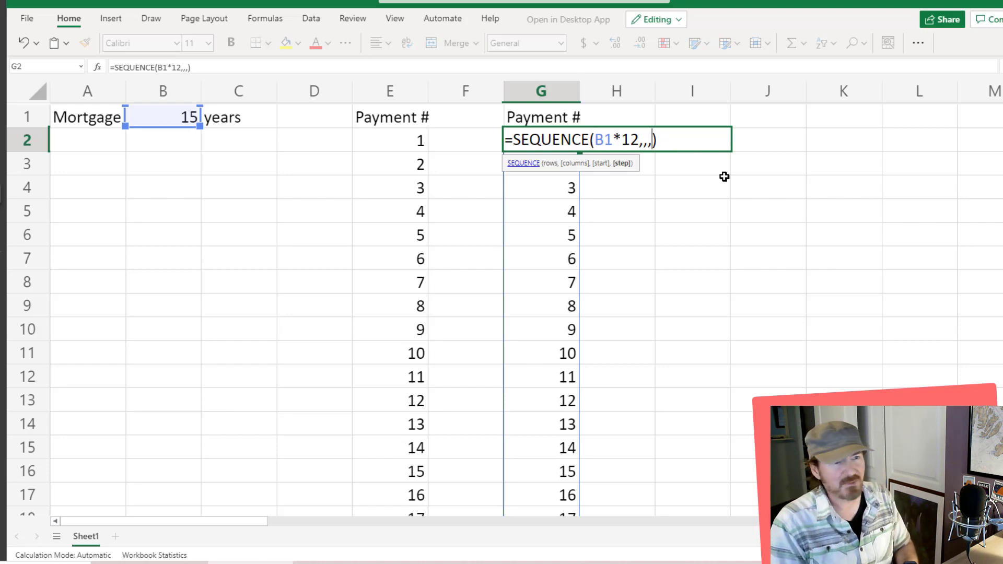
type("3")
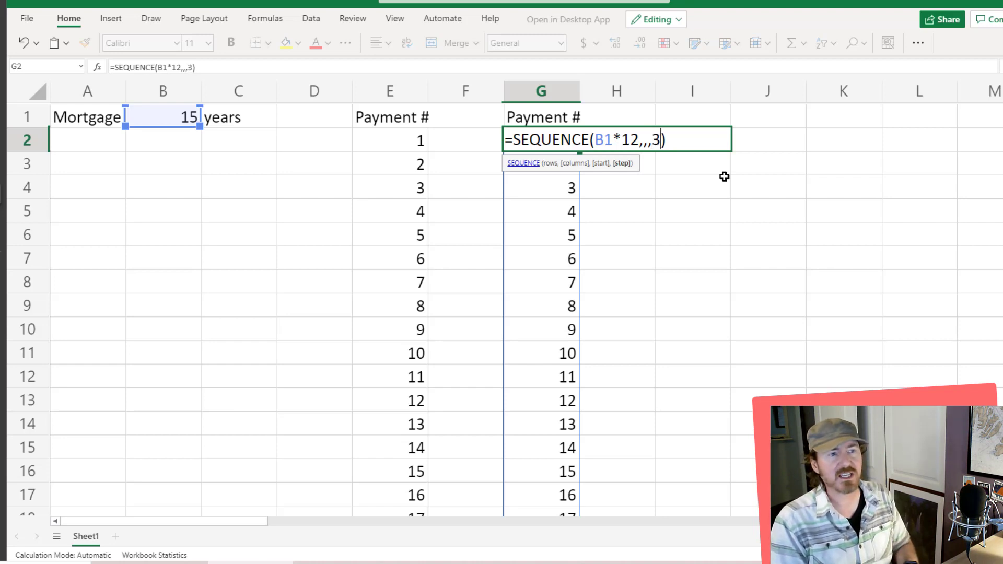
key("Enter")
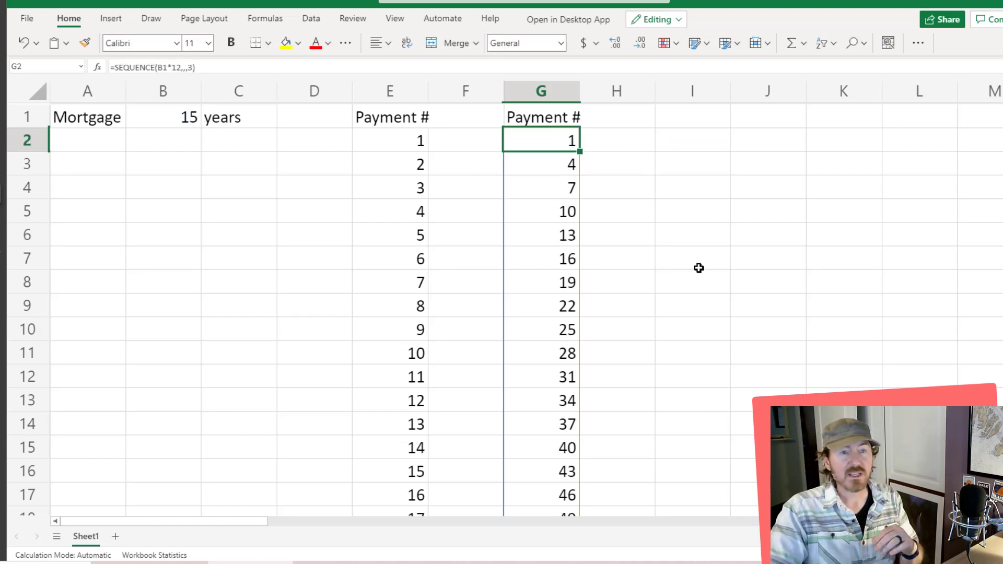
scroll("down", 3)
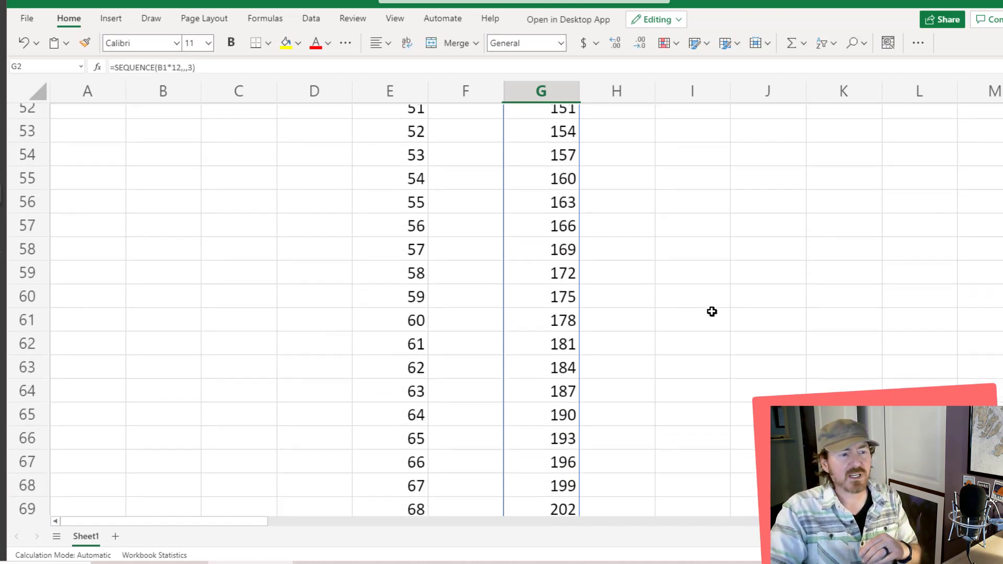
scroll("down", 3)
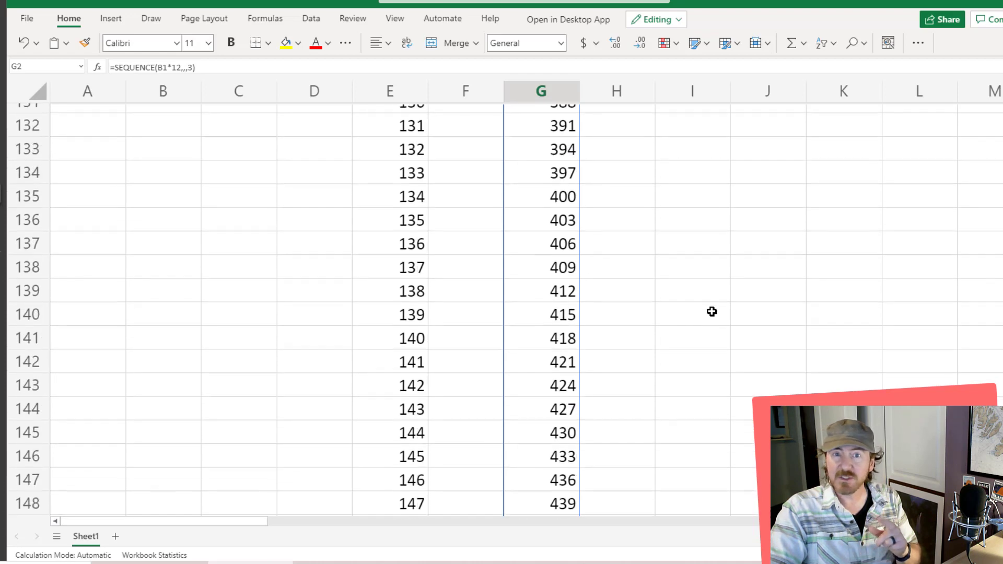
scroll("down", 3)
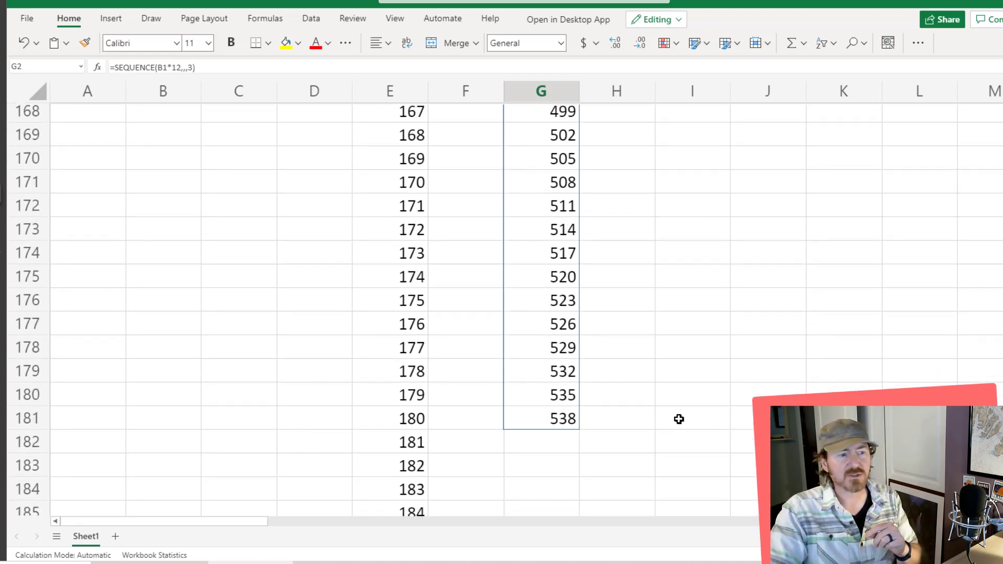